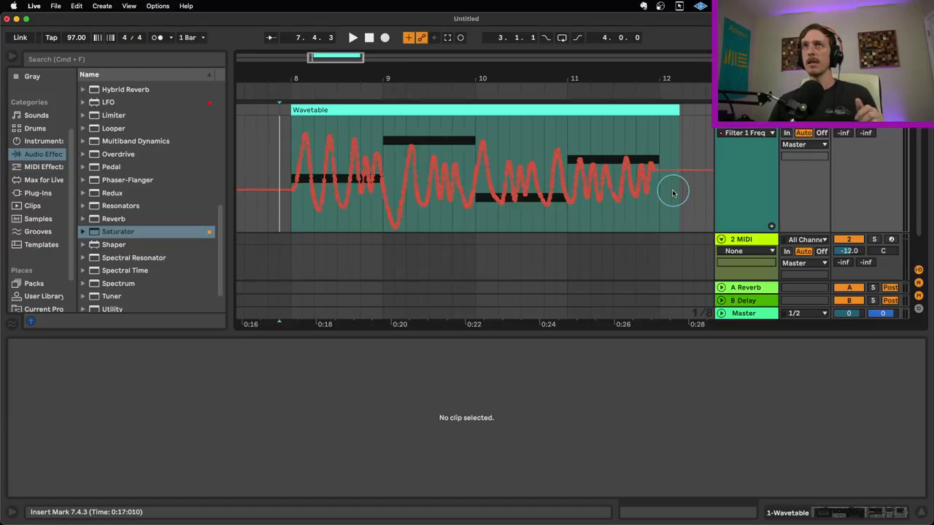
mouse_move(666, 194)
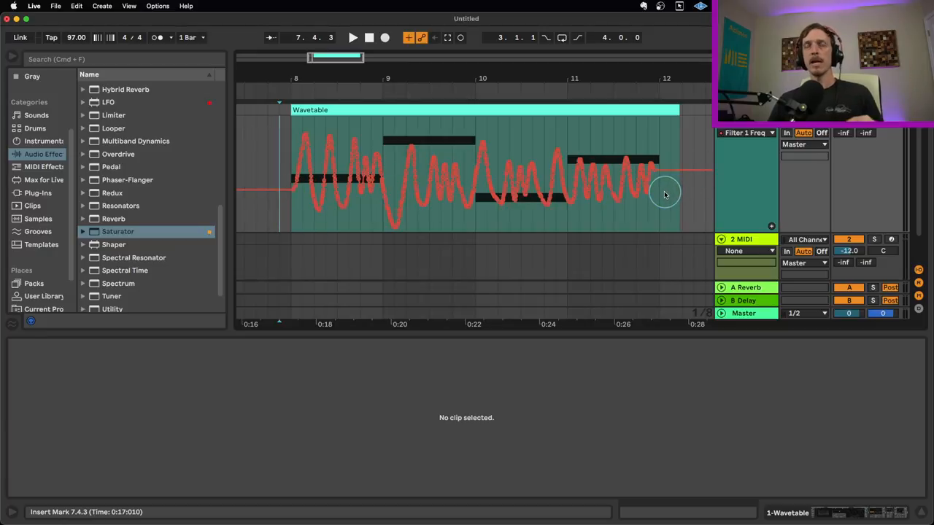
mouse_move(397, 207)
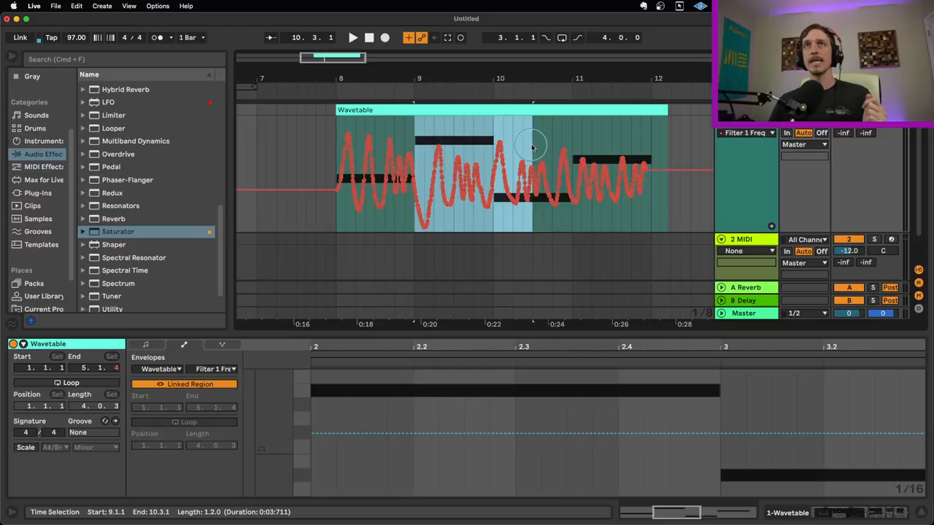
Step: Simplify the marked Filter 1 frequency automation stretch into fewer breakpoints via Simplify Envelope
right_click(533, 146)
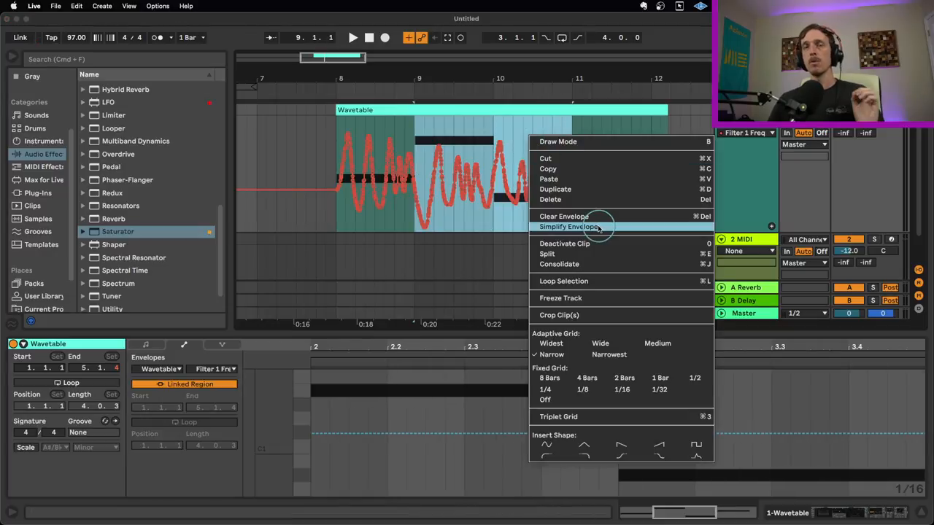
click(570, 226)
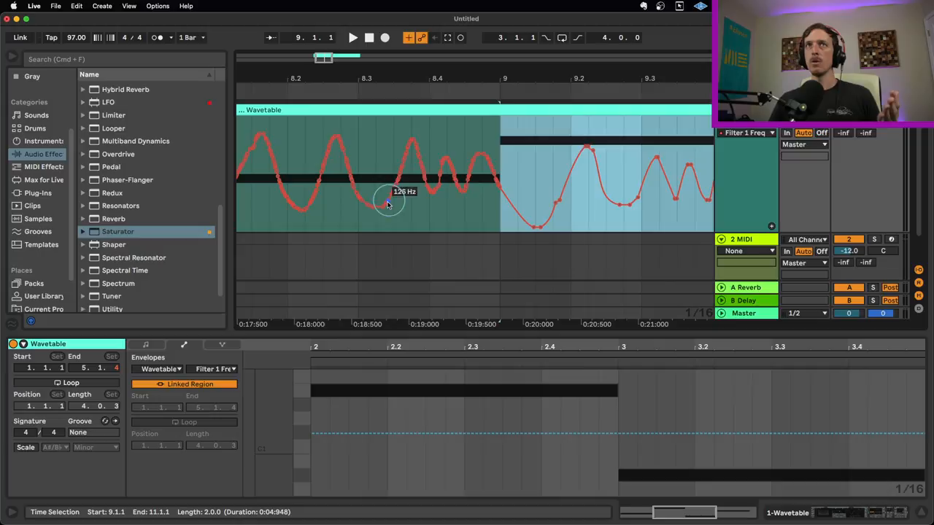
mouse_move(500, 73)
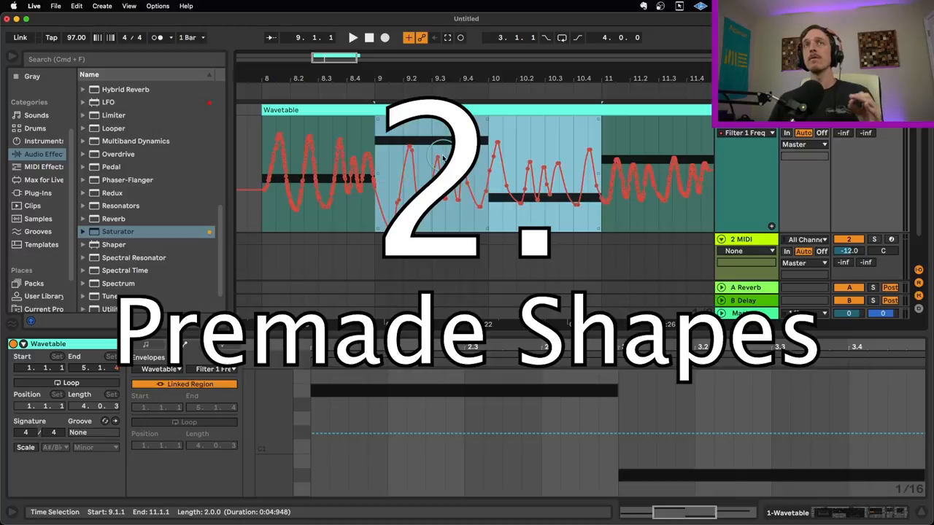
mouse_move(378, 146)
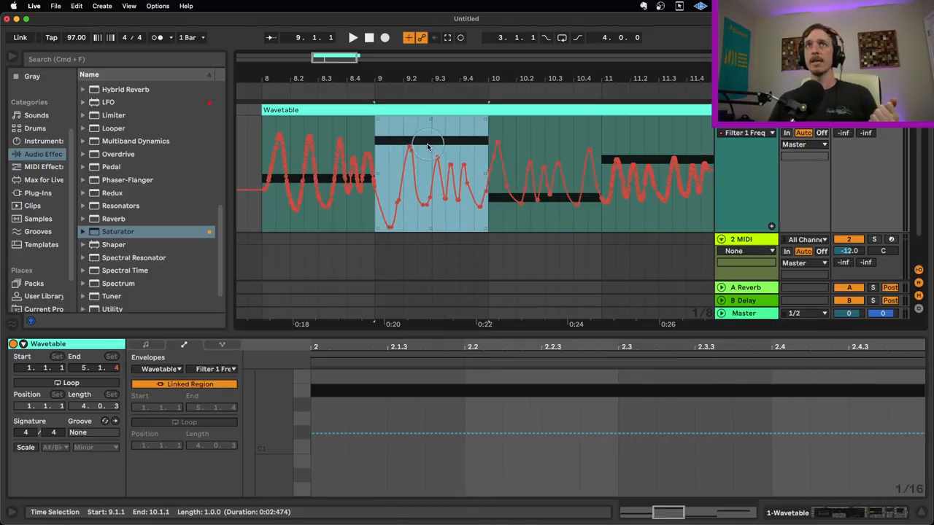
Step: Insert a premade sine-wave shape into bar 9 of the Filter 1 automation
right_click(429, 144)
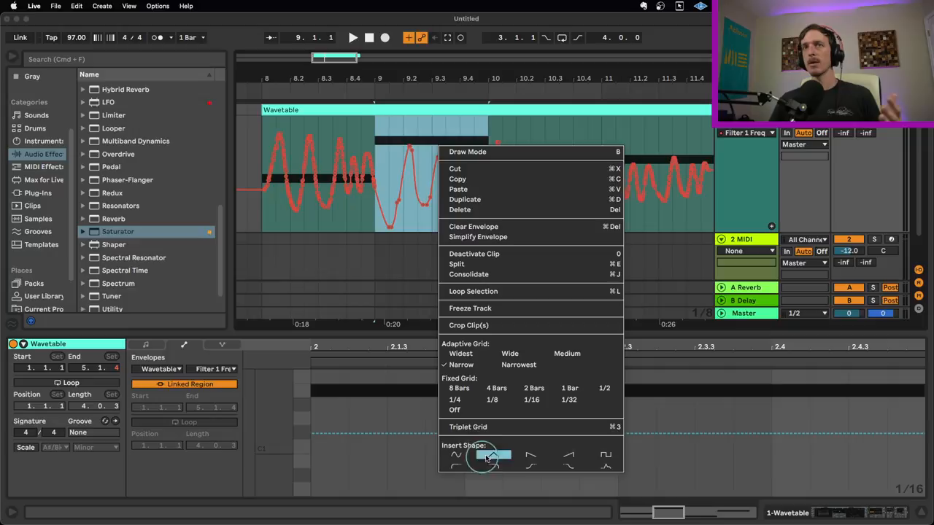
mouse_move(604, 465)
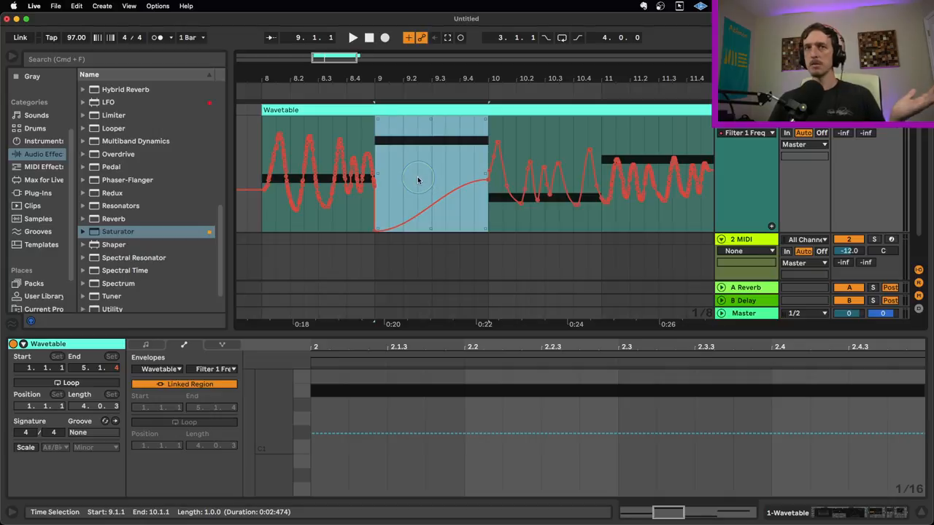
right_click(417, 180)
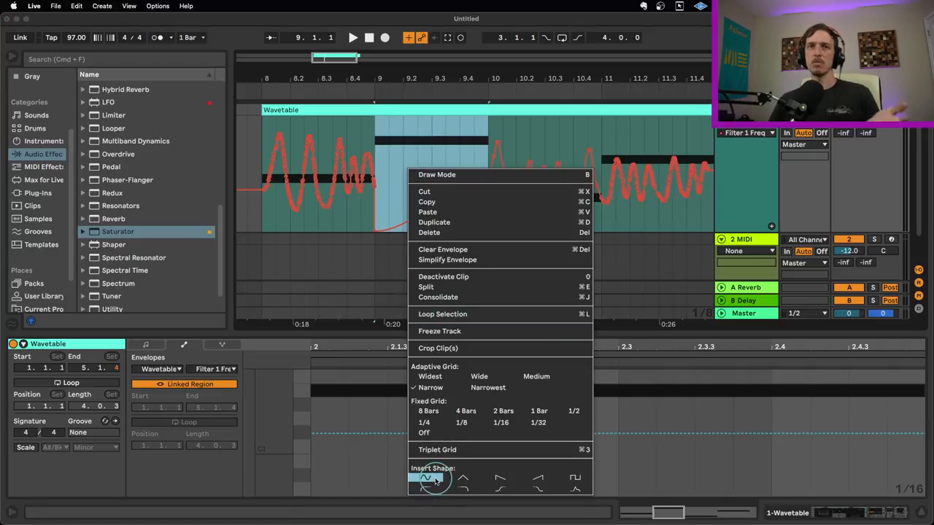
click(429, 479)
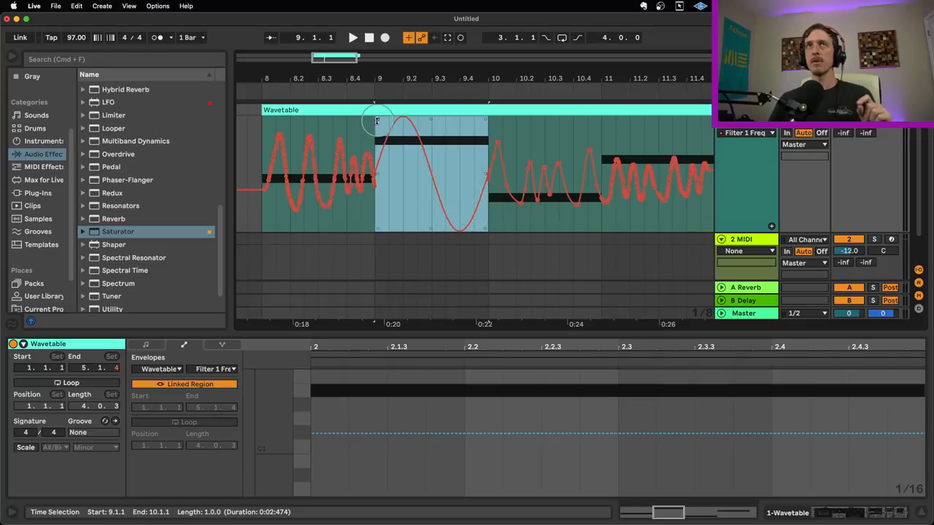
Step: Scale the sine shallower from its corners and squeeze it horizontally within bar 9
drag(375, 120, 380, 175)
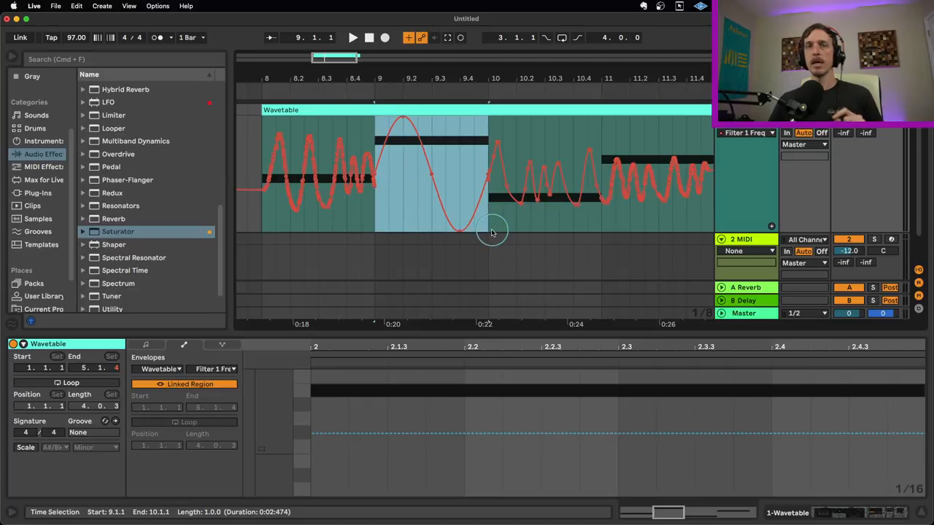
drag(493, 232, 481, 182)
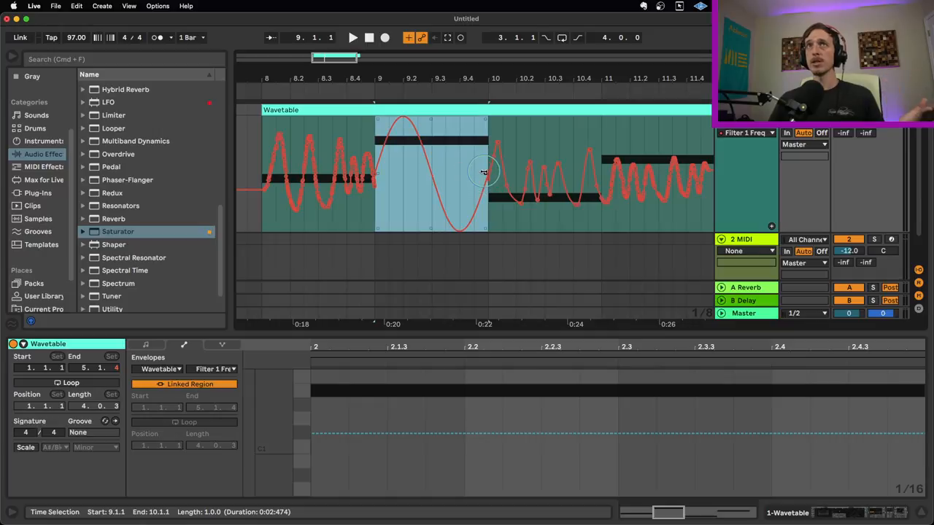
drag(487, 175, 572, 175)
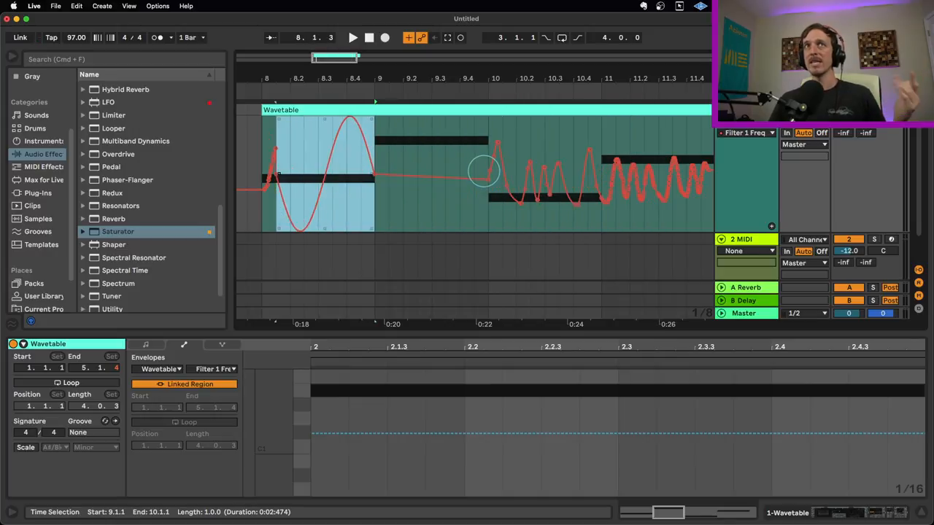
drag(483, 172, 426, 174)
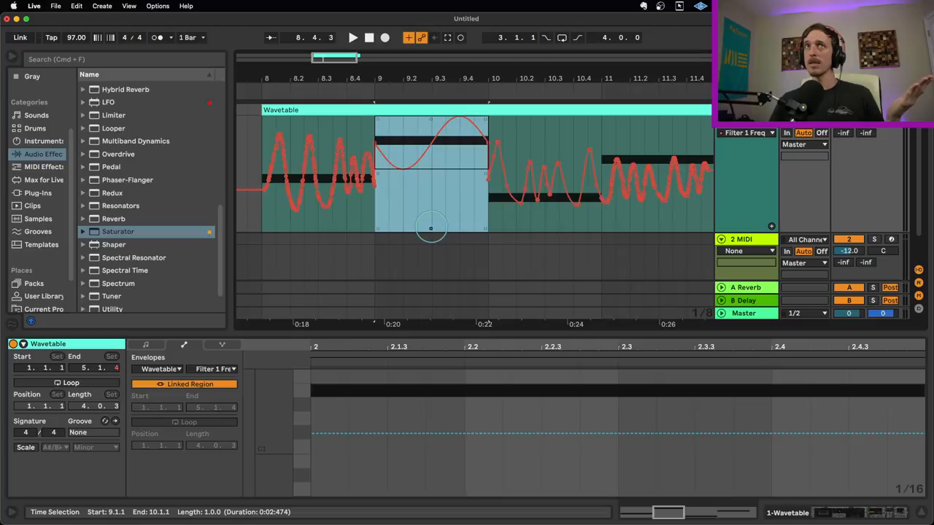
Step: Pull the curve's middle down and skew it so it peaks early in bar 9
drag(430, 227, 449, 202)
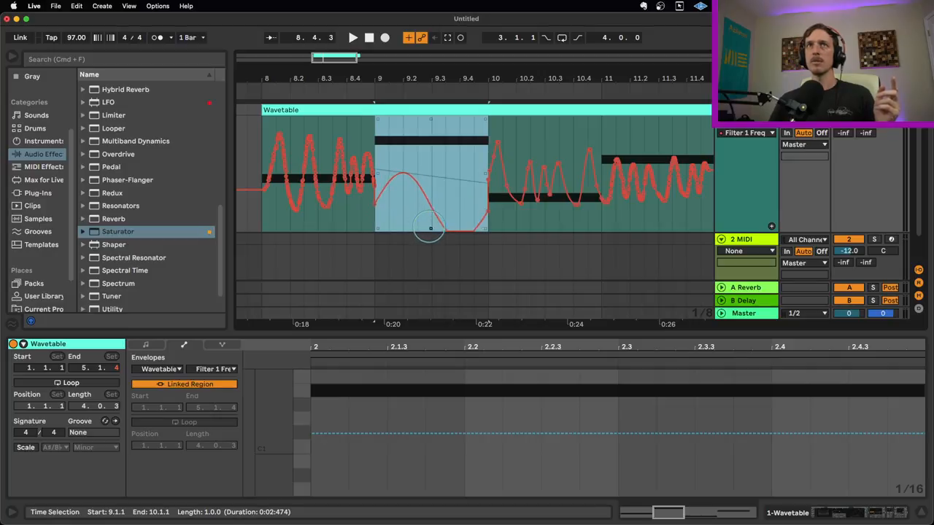
drag(431, 228, 377, 227)
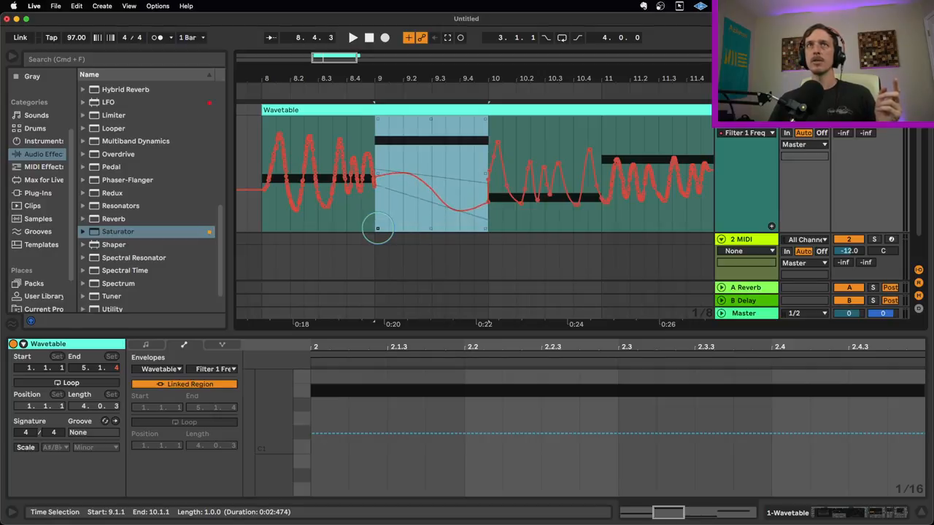
drag(376, 228, 380, 172)
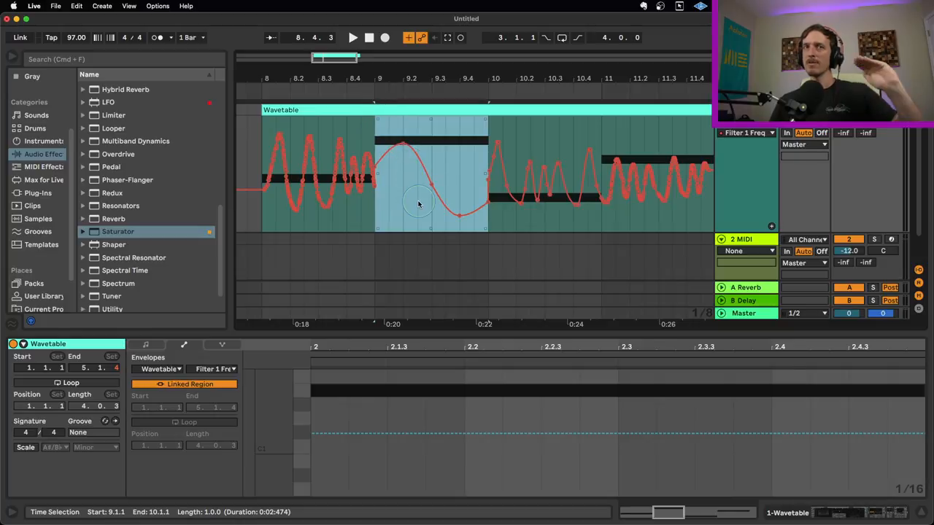
mouse_move(528, 172)
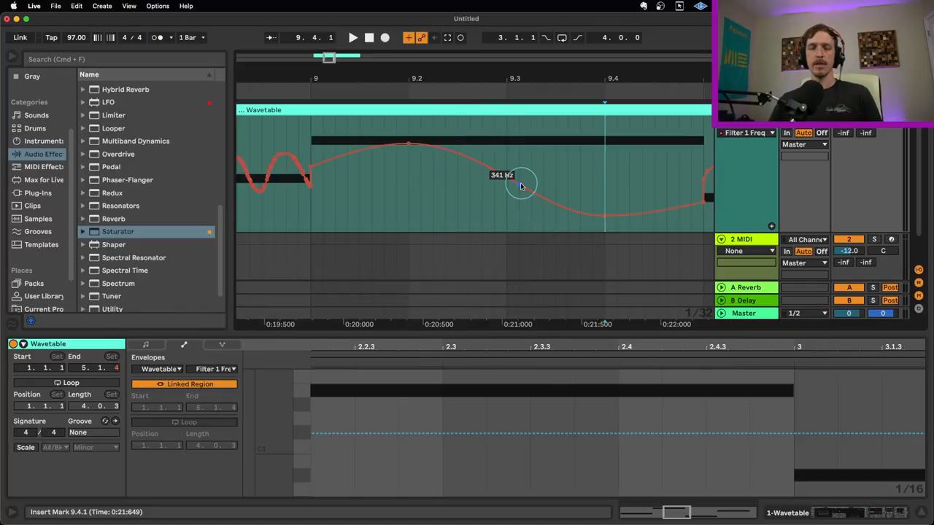
drag(522, 182, 518, 178)
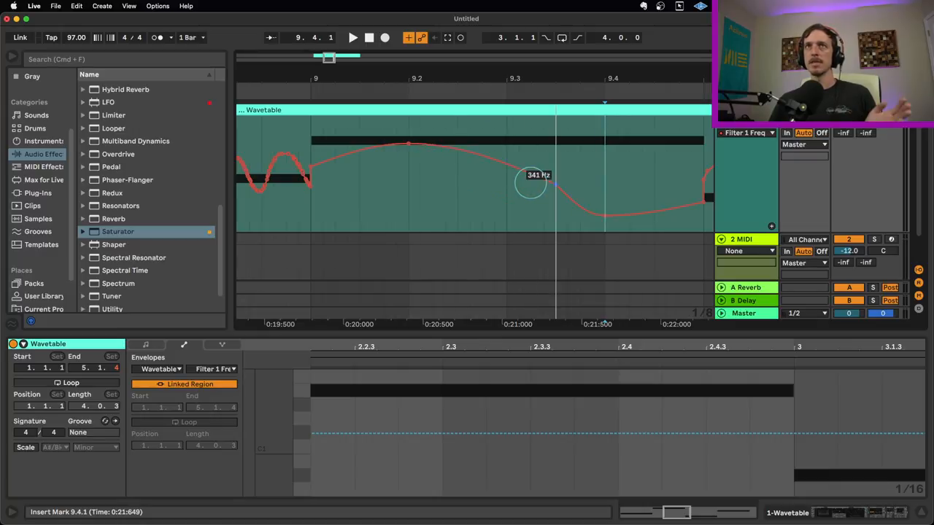
drag(531, 184, 531, 181)
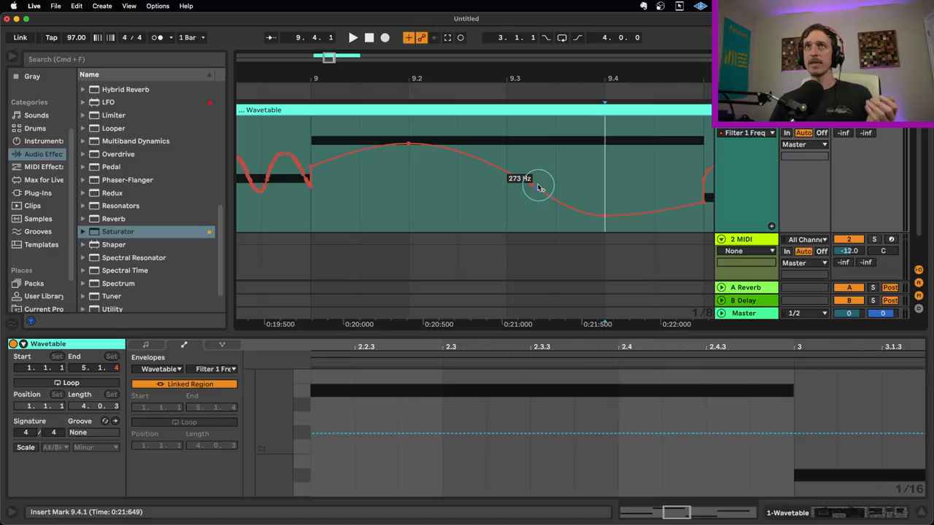
drag(537, 184, 505, 188)
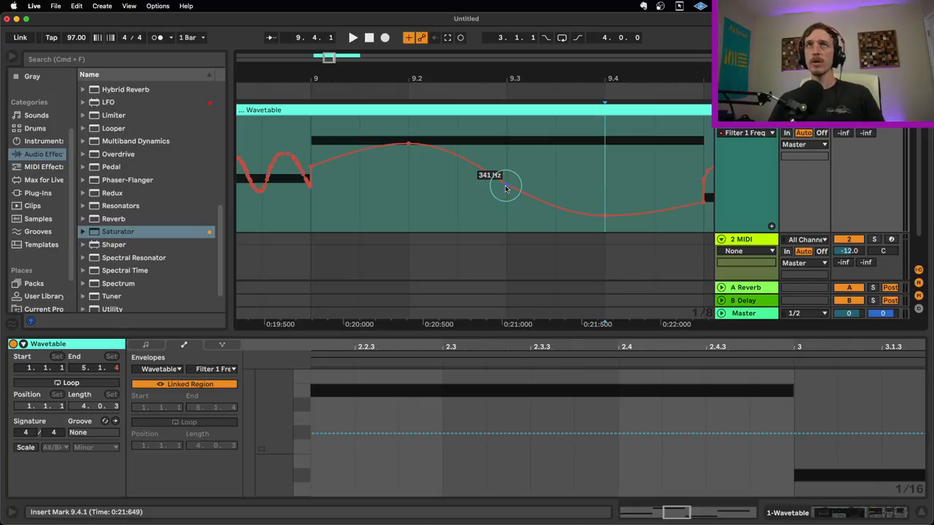
drag(504, 188, 528, 182)
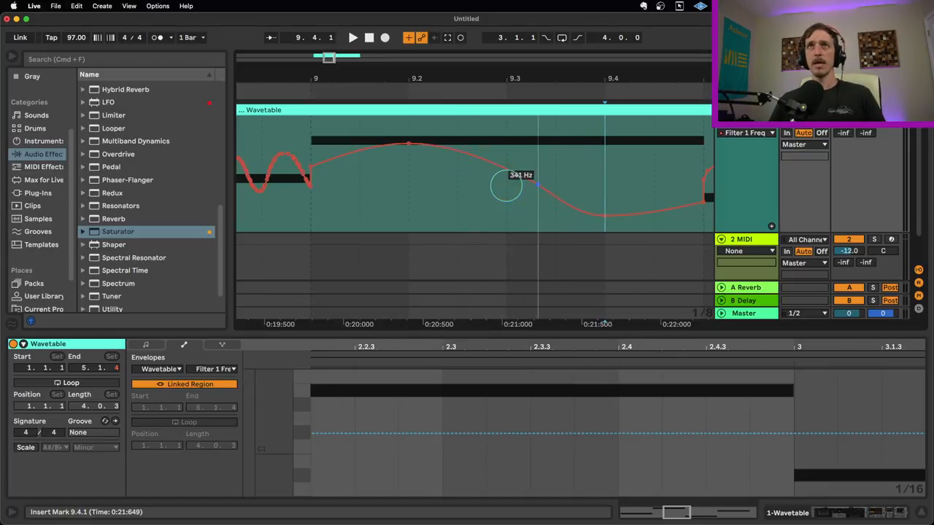
drag(505, 186, 482, 188)
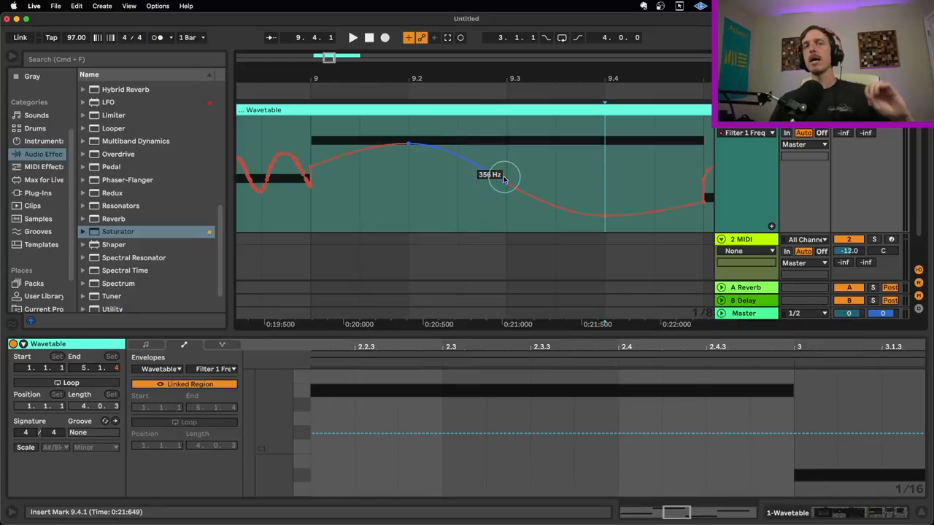
Step: Bend the segment after the peak and nudge its value around 1 kHz up to 1.39 kHz
drag(504, 178, 503, 183)
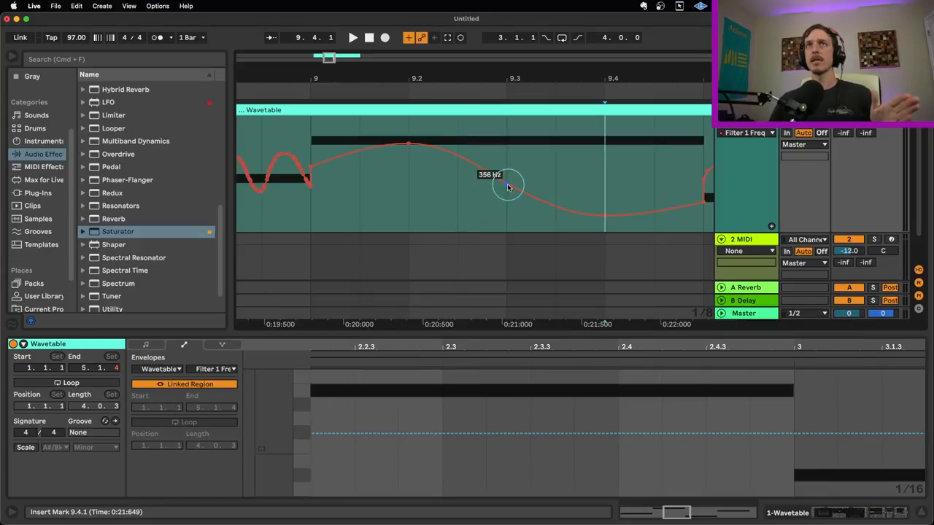
drag(507, 187, 507, 184)
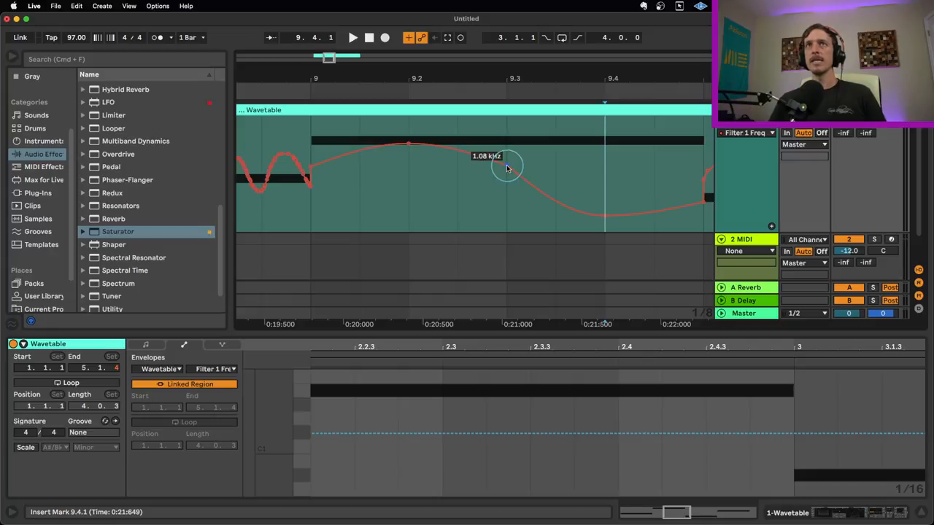
drag(508, 168, 508, 163)
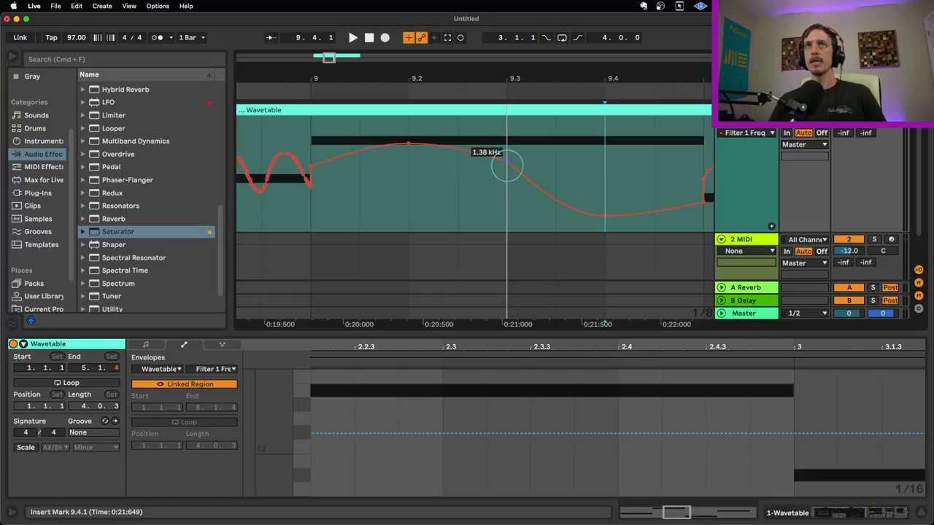
drag(508, 162, 508, 166)
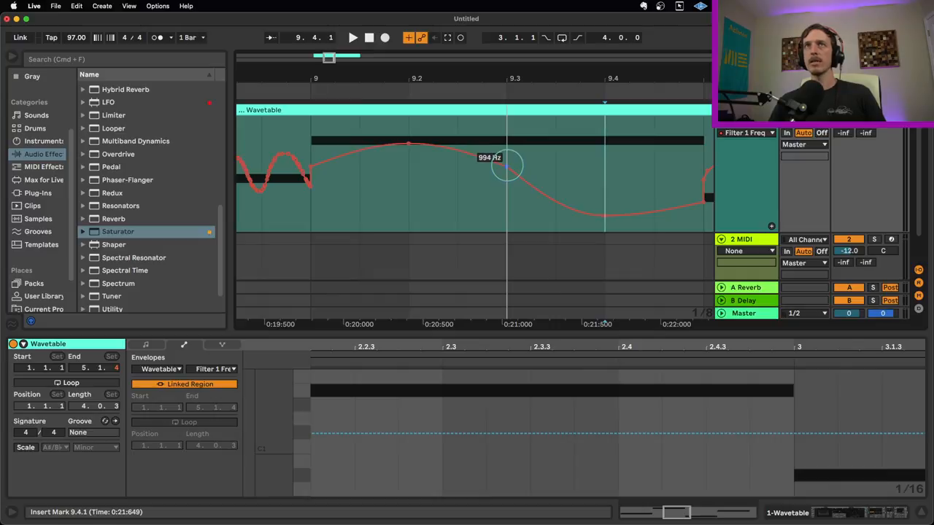
drag(506, 167, 506, 164)
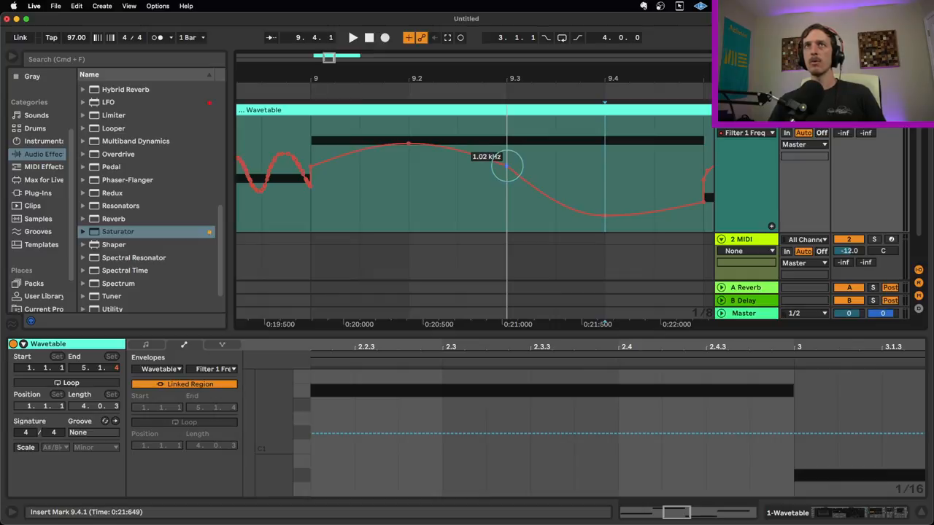
drag(508, 163, 508, 153)
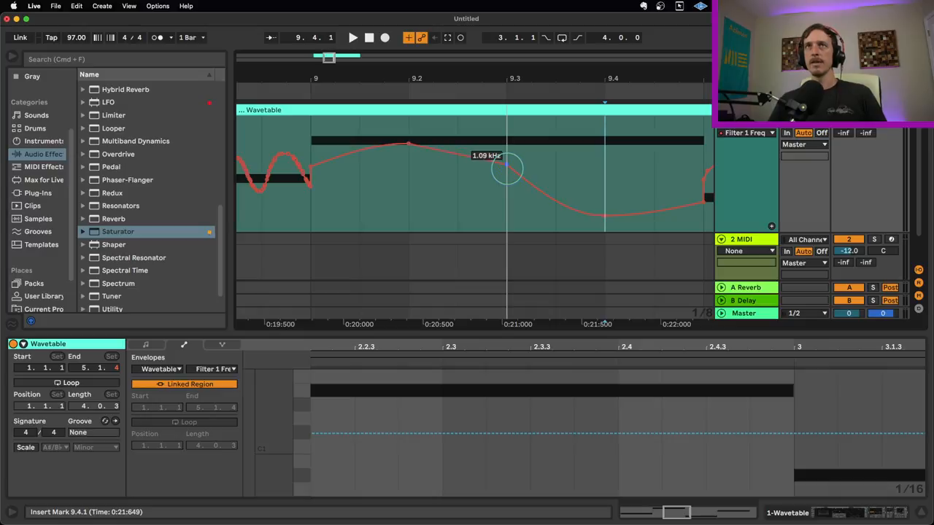
drag(507, 154, 507, 151)
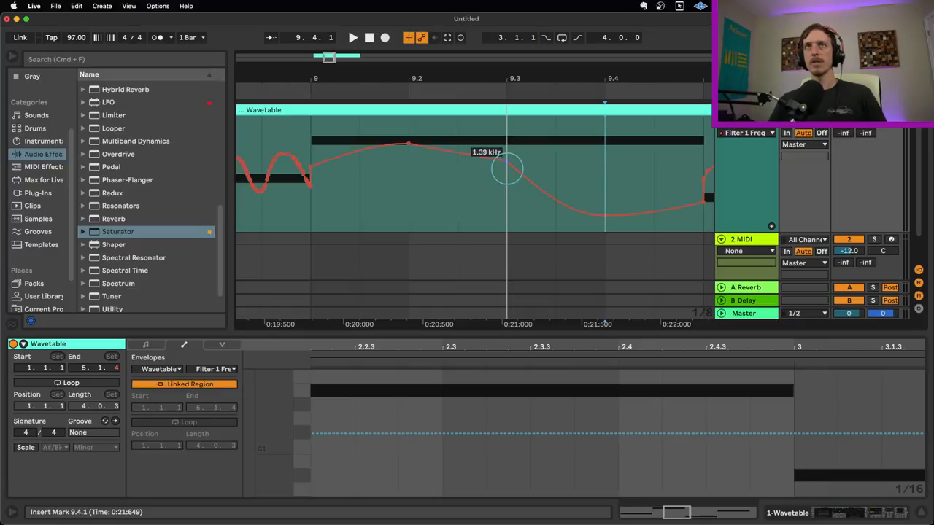
Step: Curve the automation segment between bars 9 and 9.4 and fine-tune its bend
drag(507, 153, 508, 169)
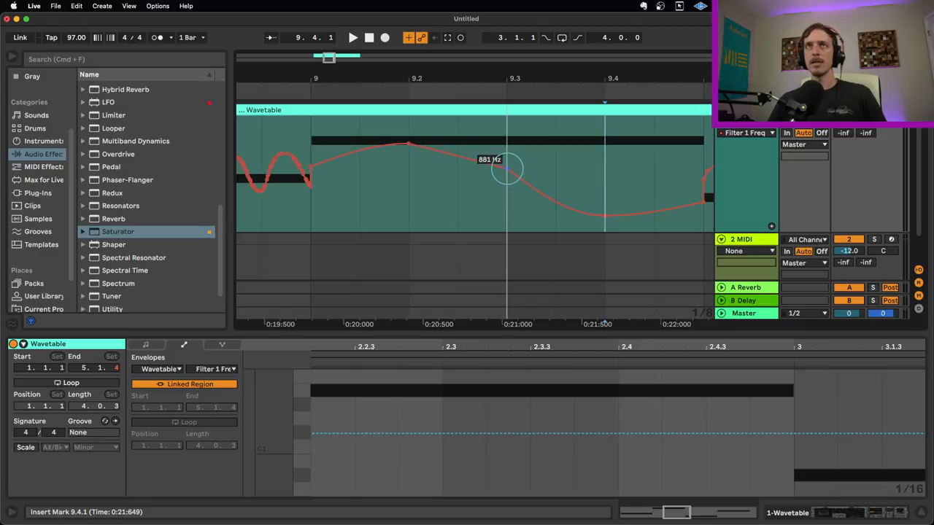
drag(507, 169, 516, 175)
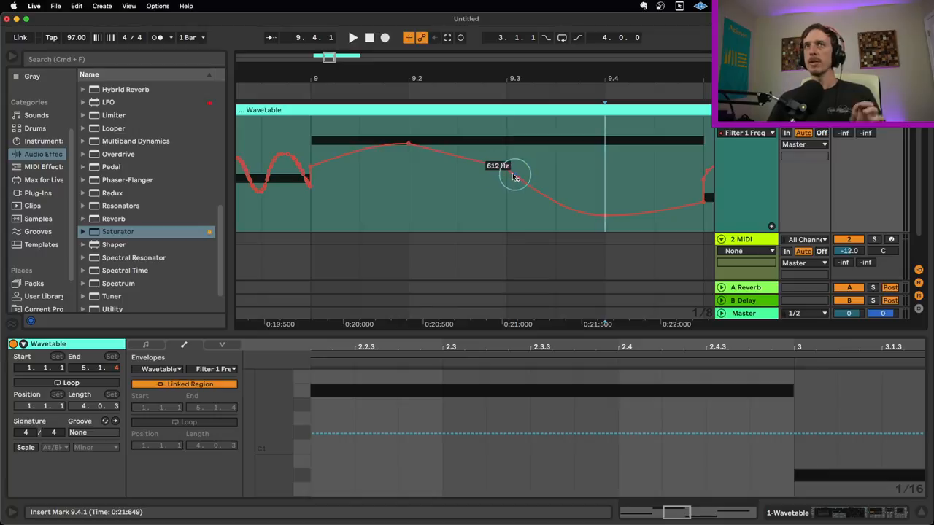
drag(513, 175, 507, 167)
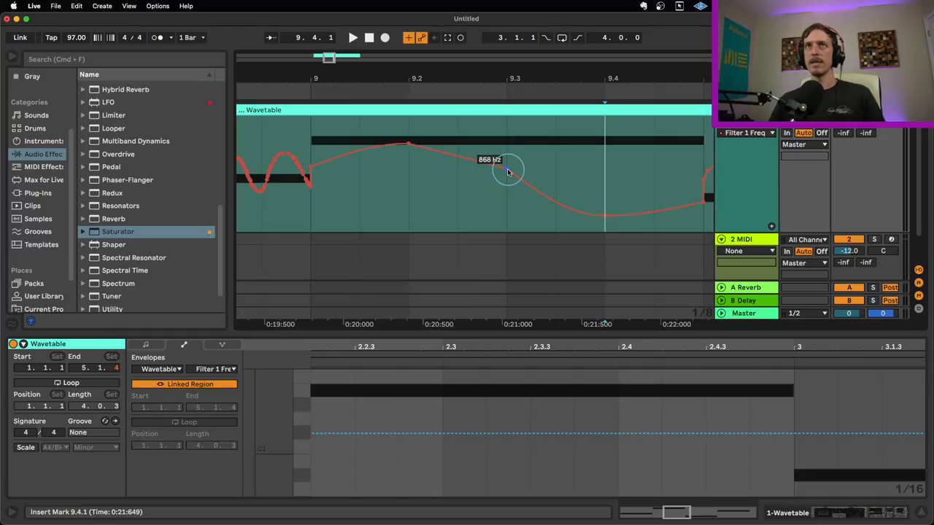
drag(508, 172, 508, 169)
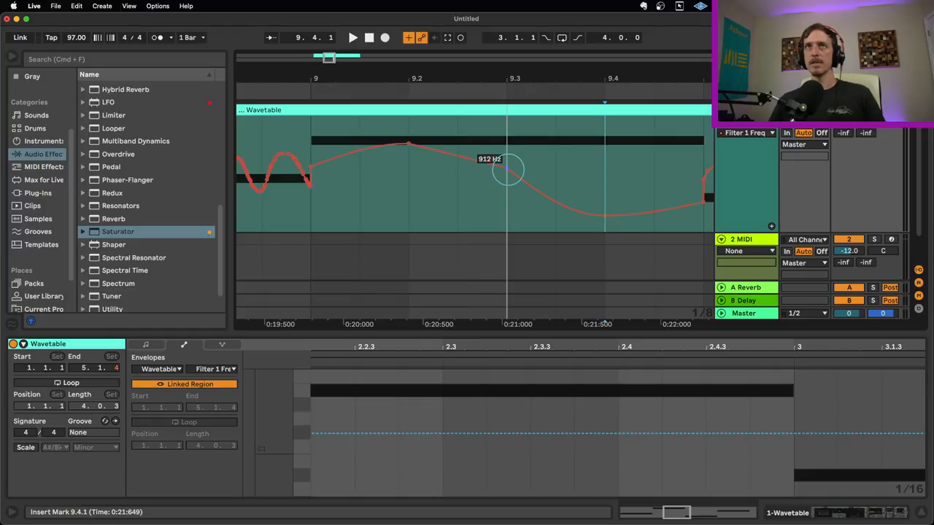
drag(508, 169, 508, 175)
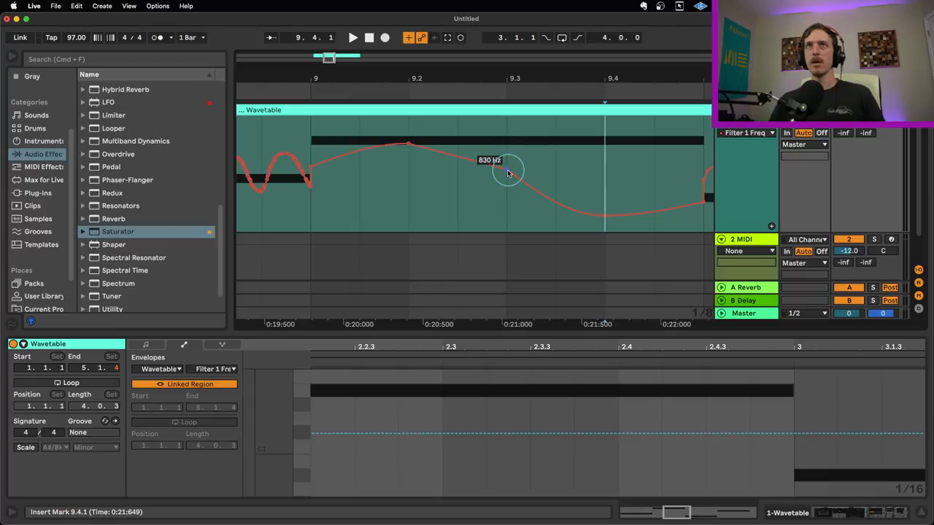
Step: Set the breakpoint near bar 9.2 to about 630 Hz and curve the segment leading into it
drag(508, 172, 409, 164)
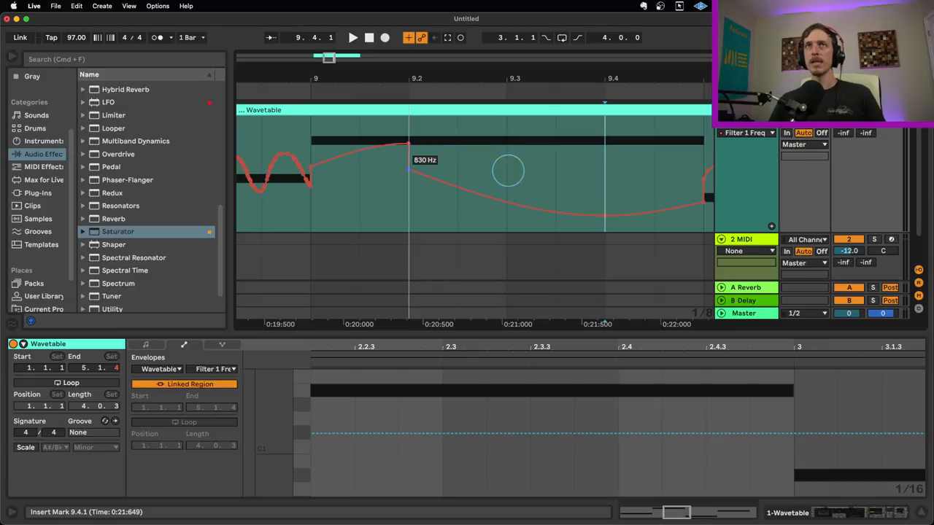
drag(508, 171, 416, 175)
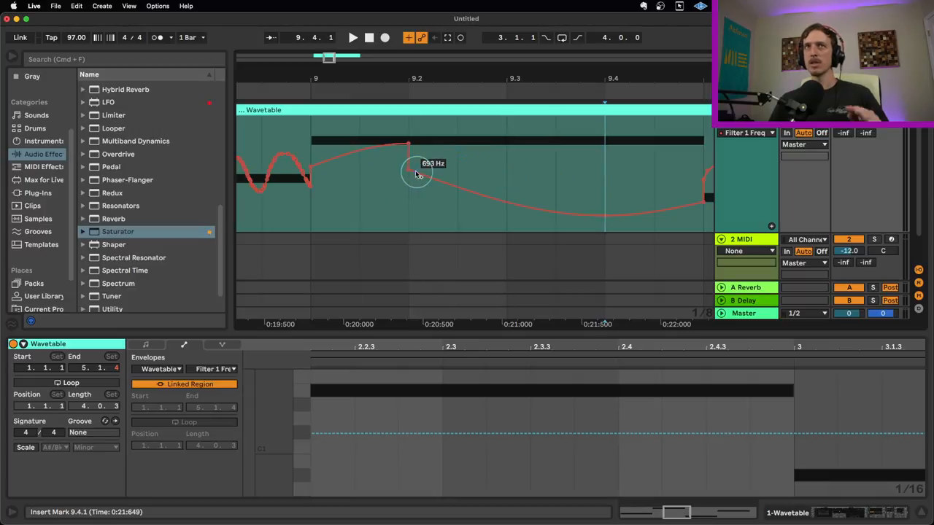
drag(416, 173, 458, 174)
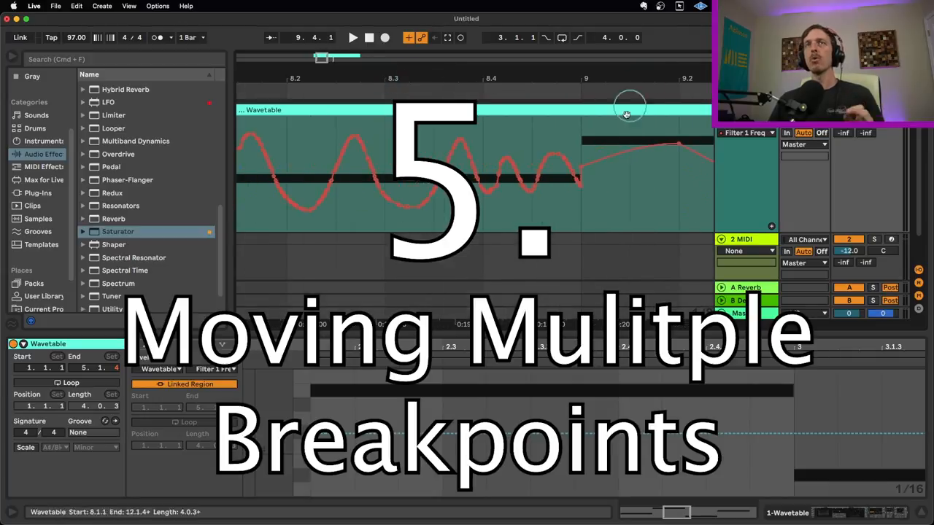
Step: Select the breakpoints from bar 8.3 to 9.1 and shift them together to a new level
click(385, 150)
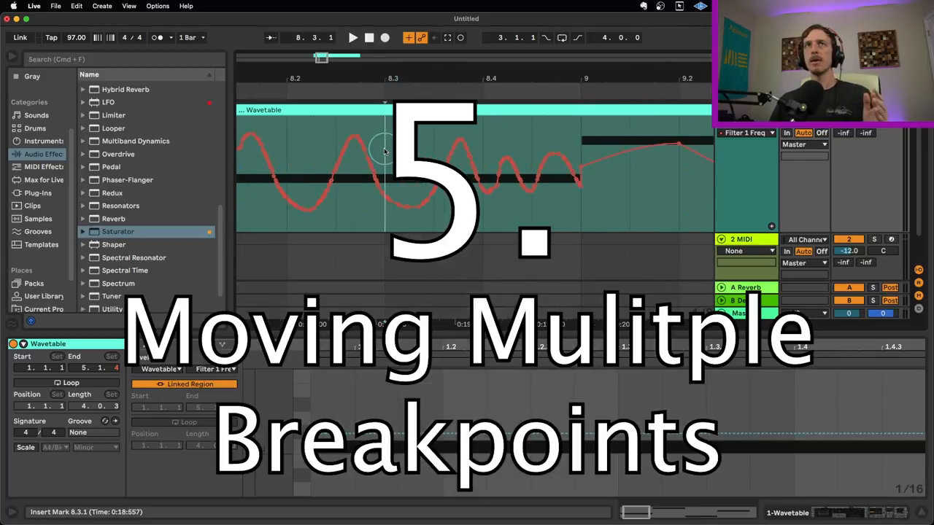
drag(387, 178, 562, 178)
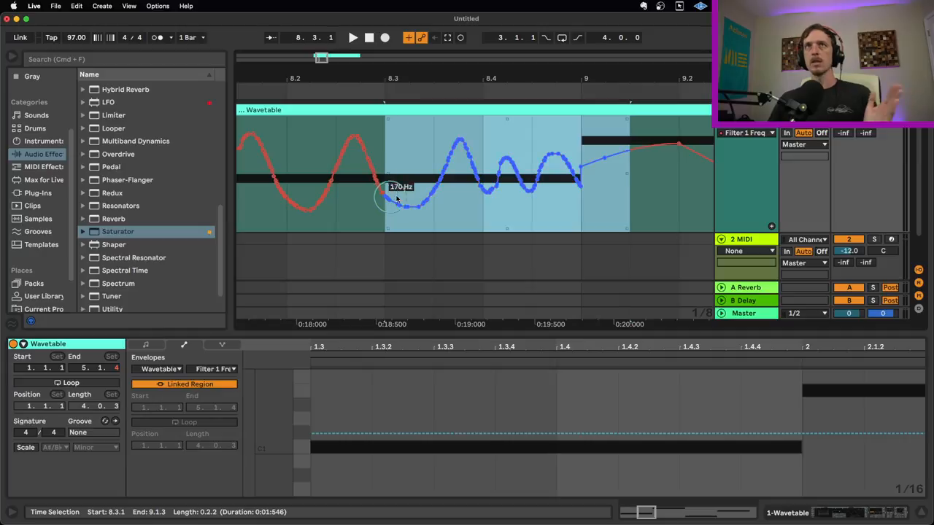
drag(393, 197, 597, 172)
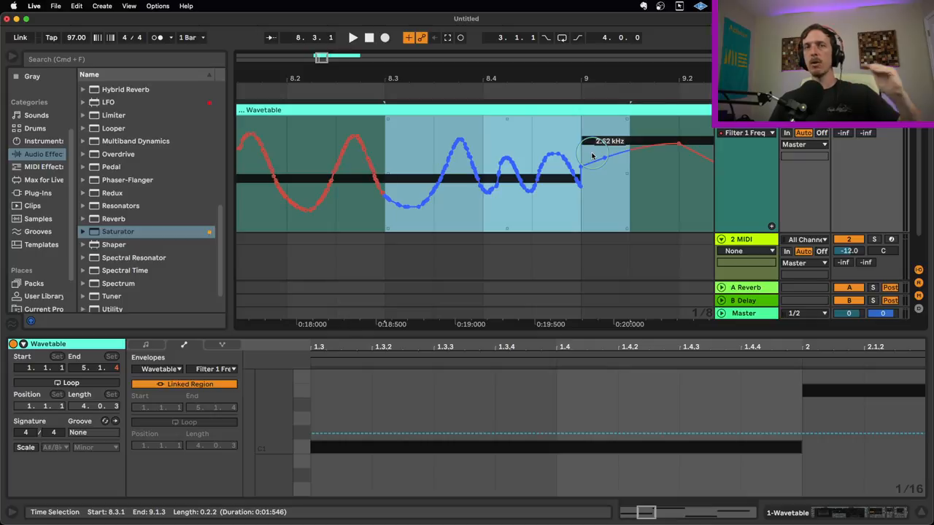
mouse_move(592, 153)
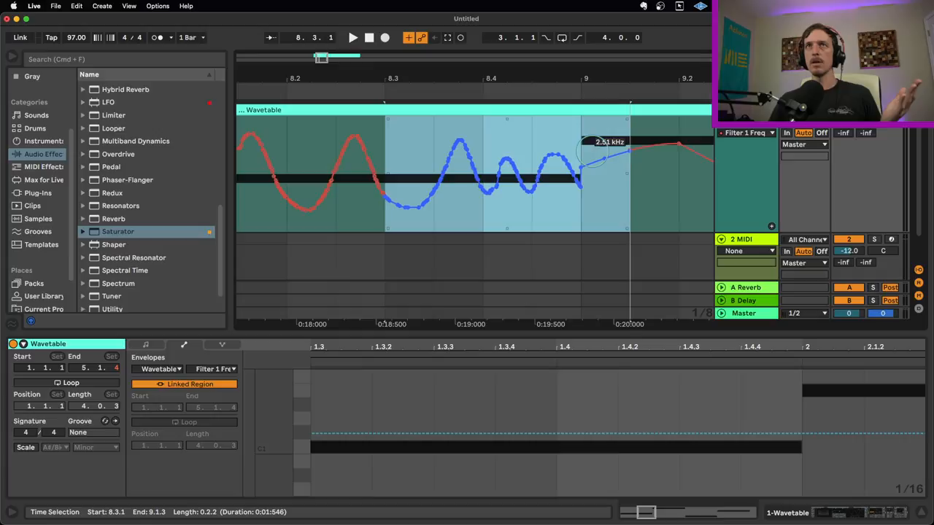
drag(595, 150, 598, 159)
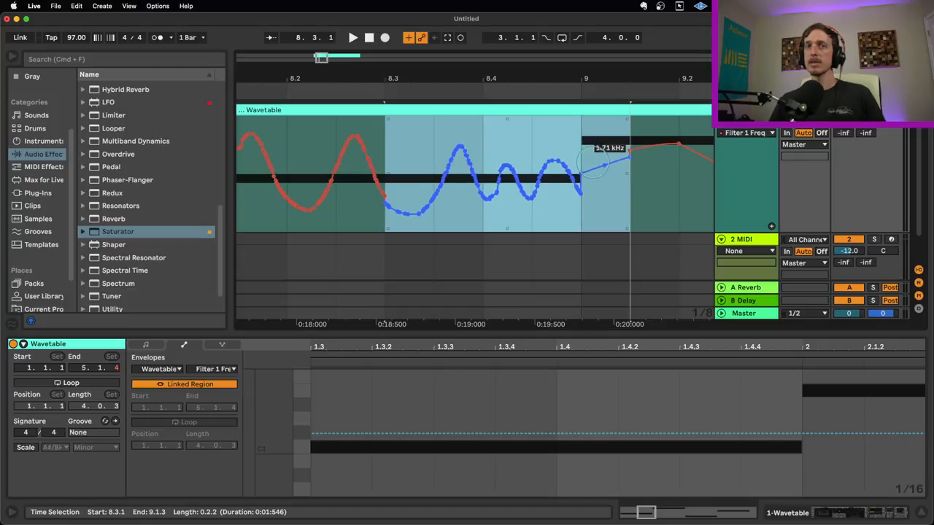
drag(595, 148, 592, 166)
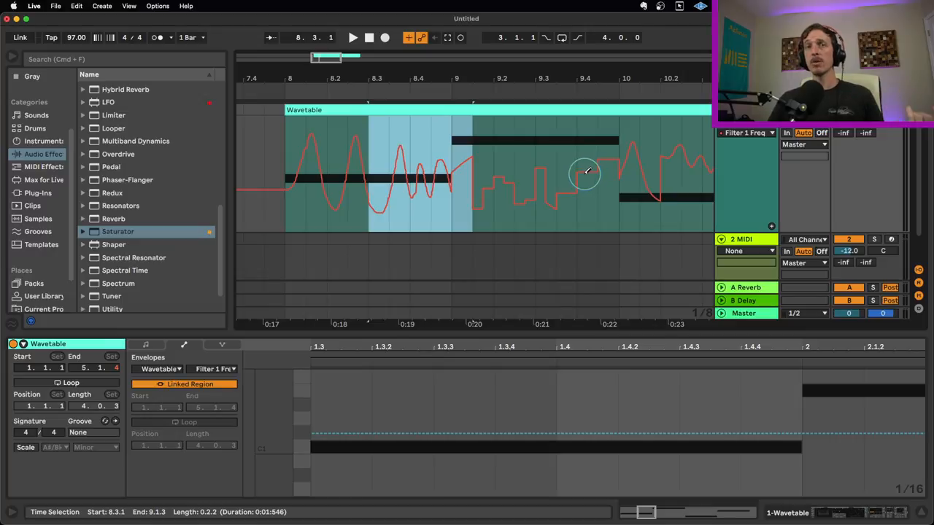
mouse_move(598, 211)
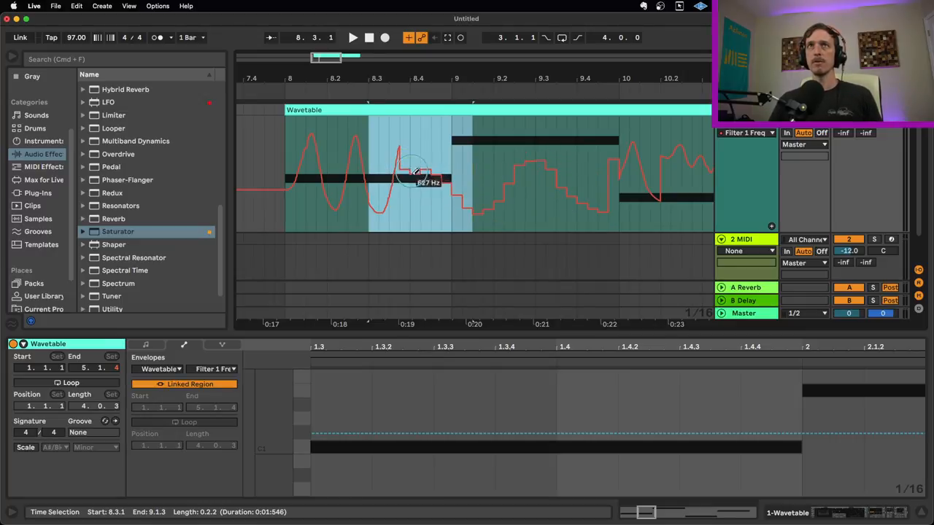
Step: Pencil stepped values near bar 8.4 and flatten the staircase after bar 9 into level steps
drag(411, 173, 423, 192)
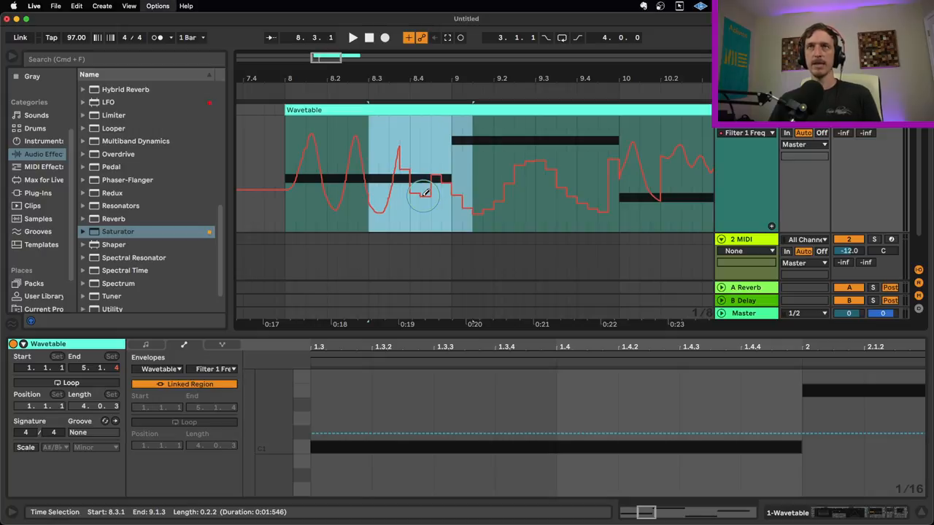
drag(423, 193, 649, 178)
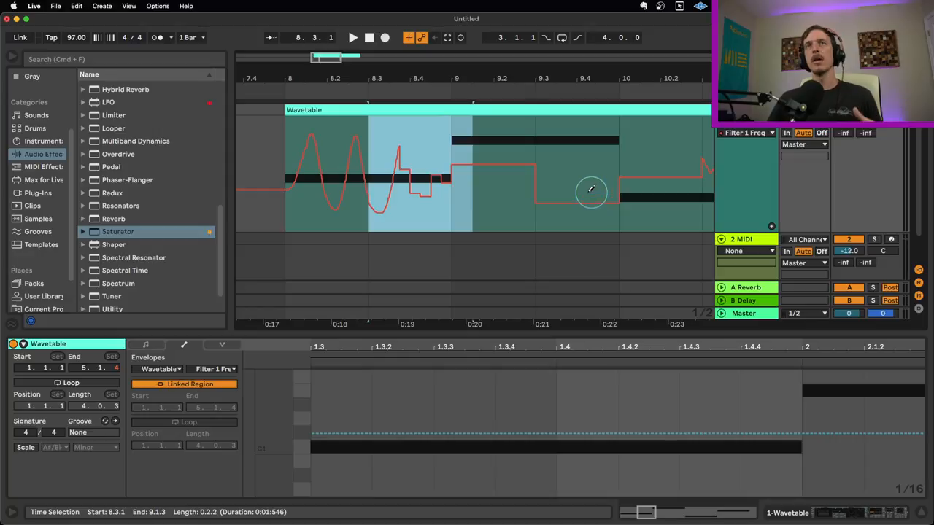
mouse_move(555, 191)
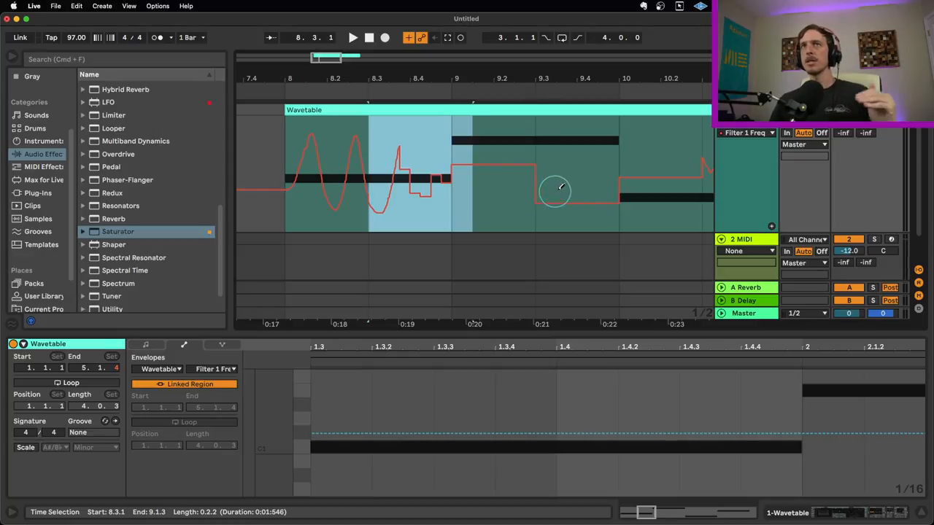
drag(557, 192, 576, 201)
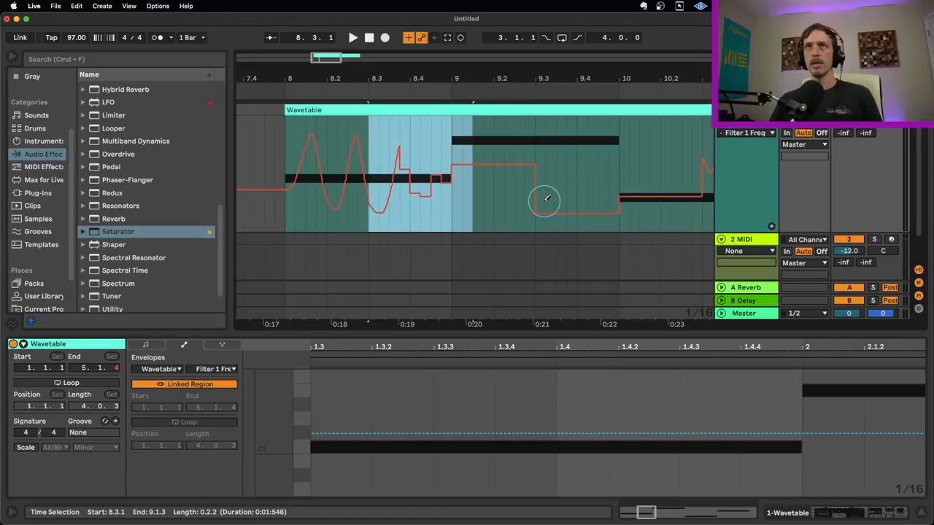
drag(545, 198, 629, 189)
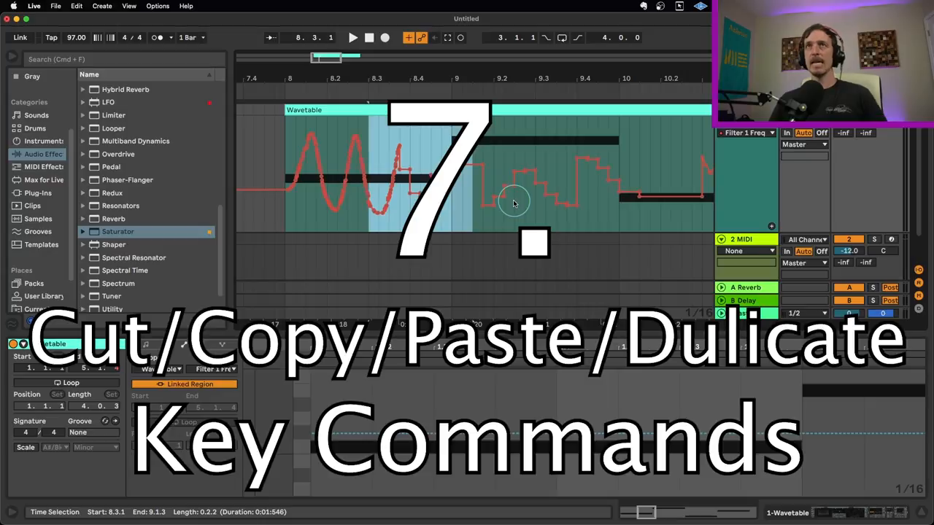
mouse_move(487, 195)
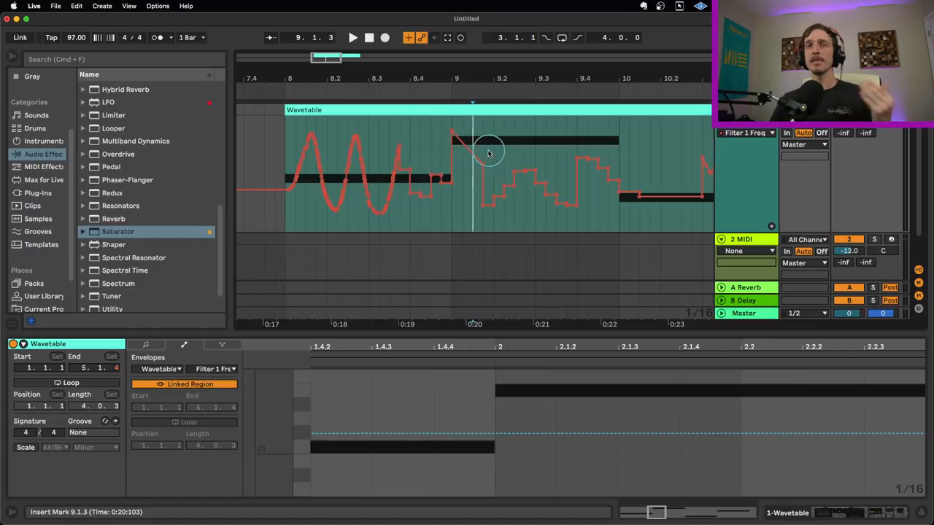
Step: Copy a short automation slice at bar 9 and paste it just after bar 9 as a rising zigzag
drag(485, 148, 485, 163)
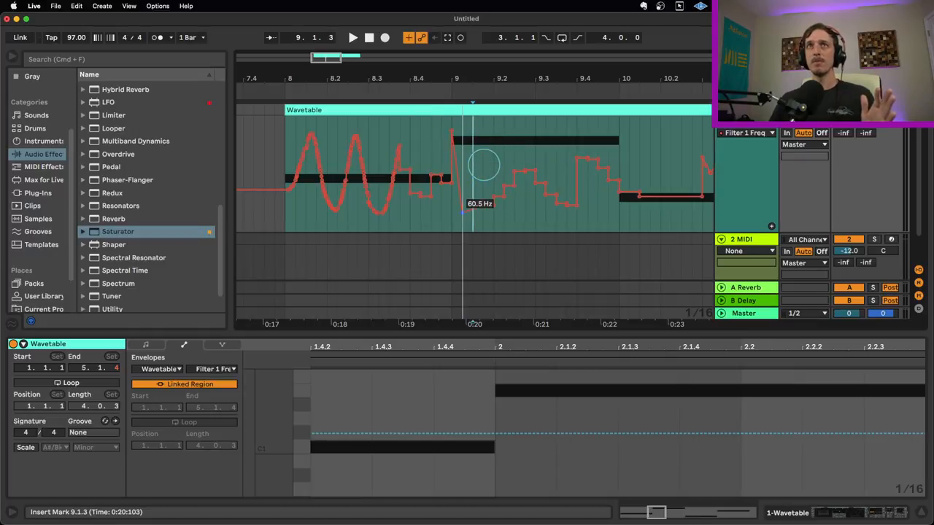
click(459, 220)
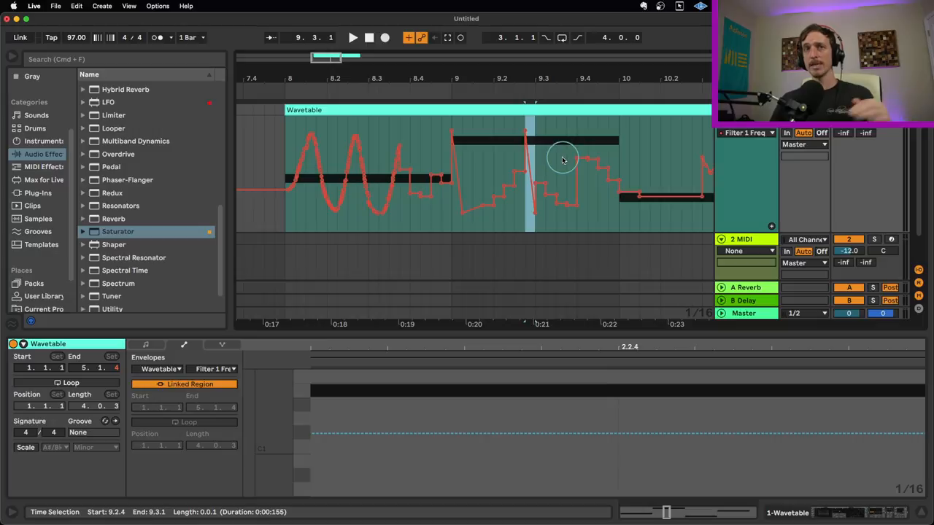
mouse_move(507, 174)
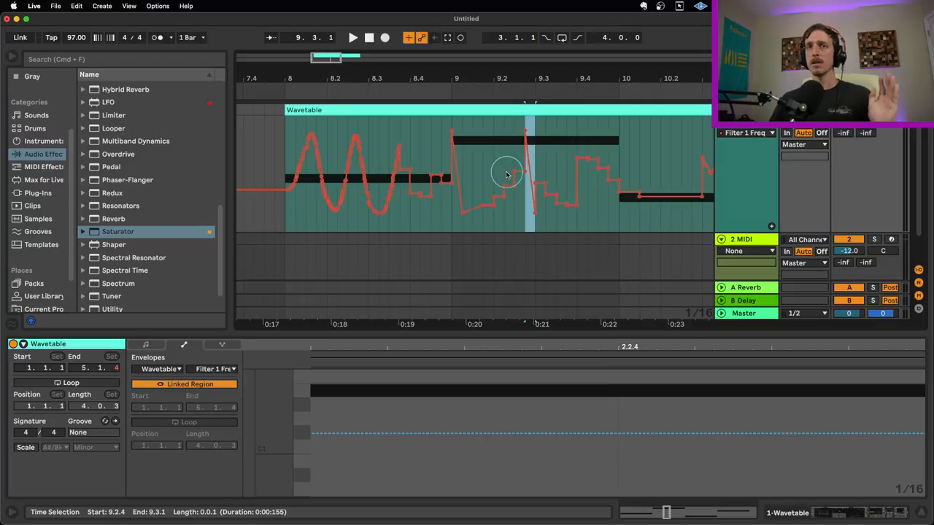
mouse_move(450, 221)
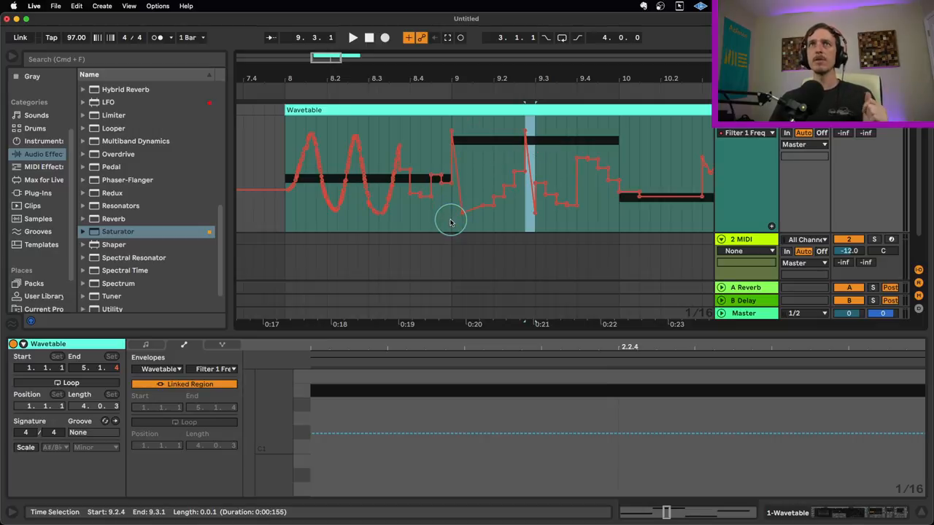
click(455, 222)
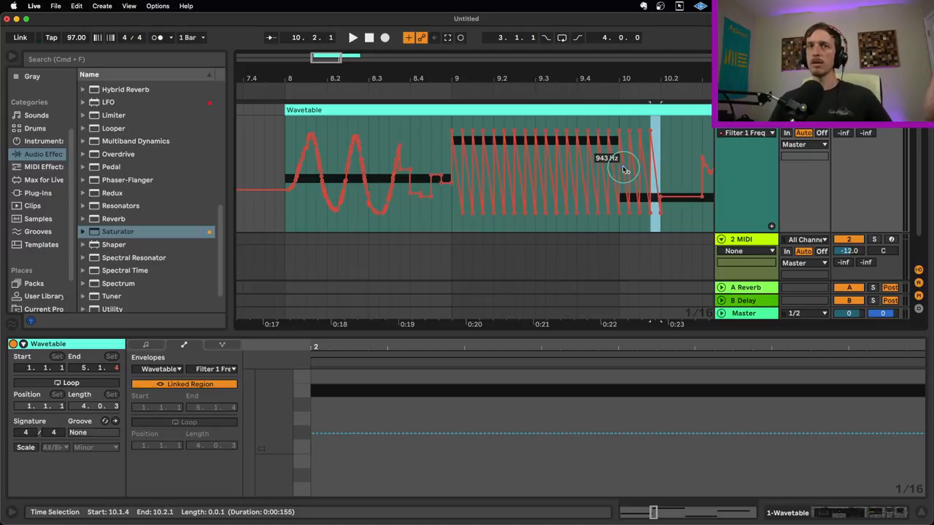
mouse_move(452, 227)
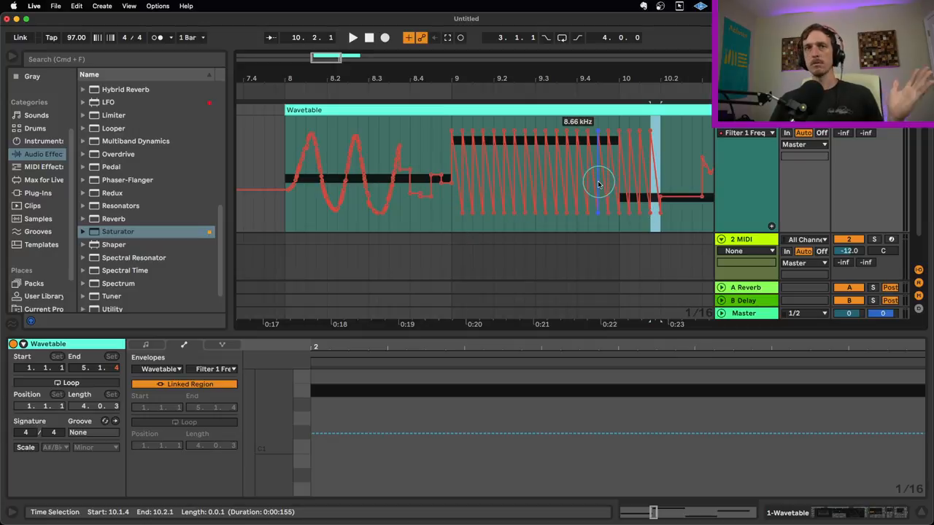
mouse_move(482, 226)
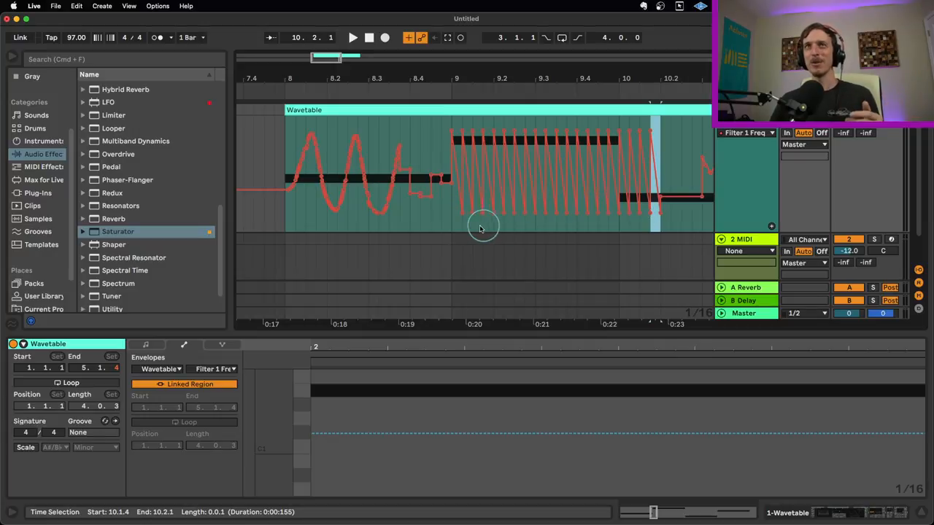
Step: Skew the selected zigzag from bar 9.1 to 10.1 so its peaks climb gradually
drag(482, 226, 613, 219)
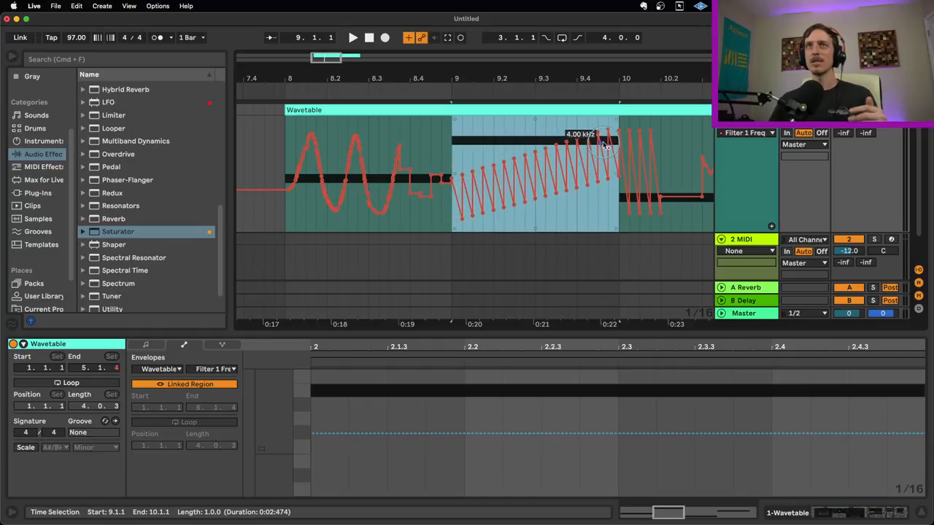
drag(605, 143, 554, 187)
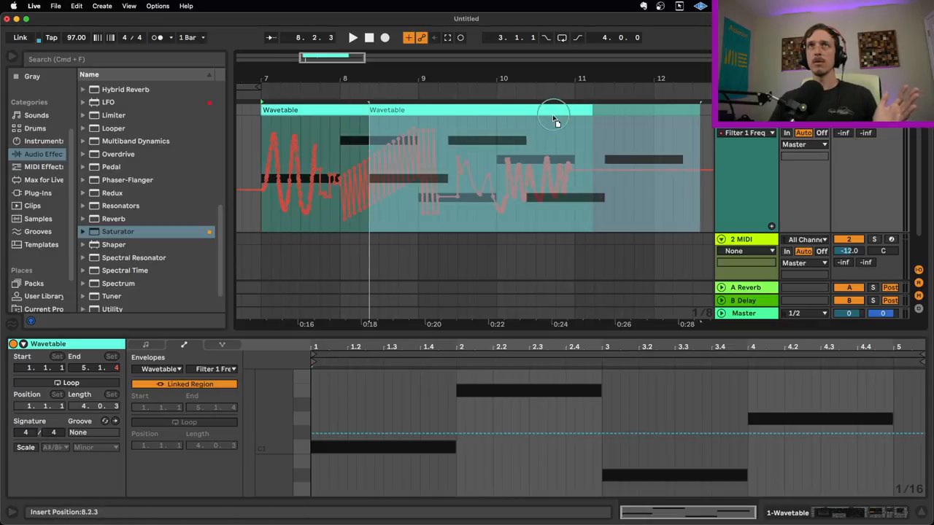
Step: Move the Wavetable clip with its automation so it starts at bar 9
drag(553, 115, 595, 110)
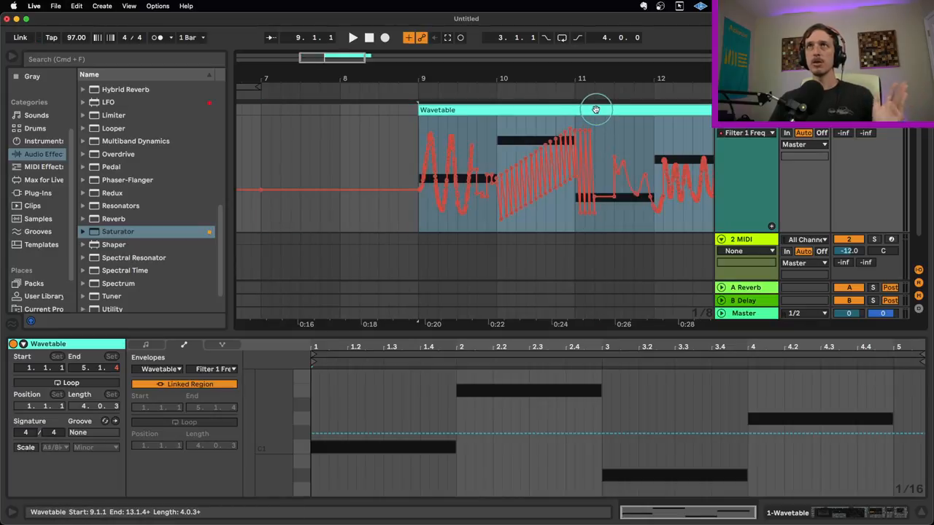